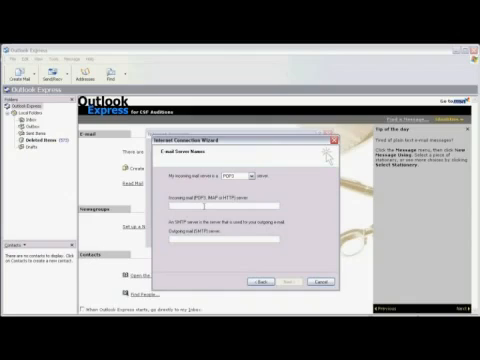
# Enter mail.comcast.net as the incoming POP3 server and smtp.comcast.net as the outgoing SMTP server.
pyautogui.write('mail.comcast.net')
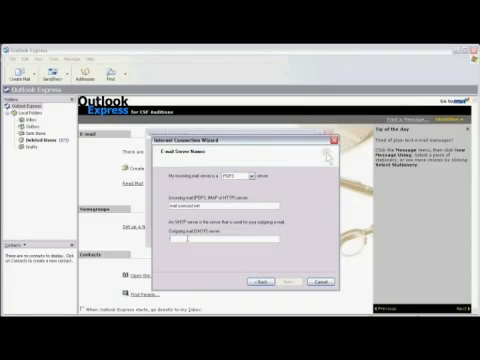
pyautogui.write('smtp.comc')
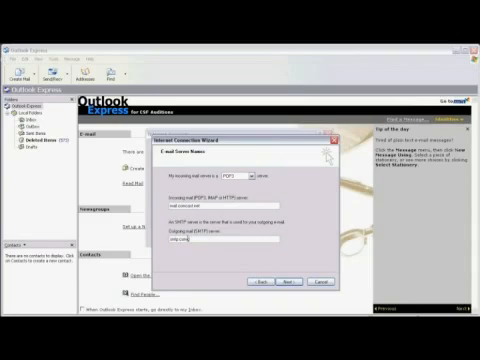
pyautogui.write('smtp.comcast.net')
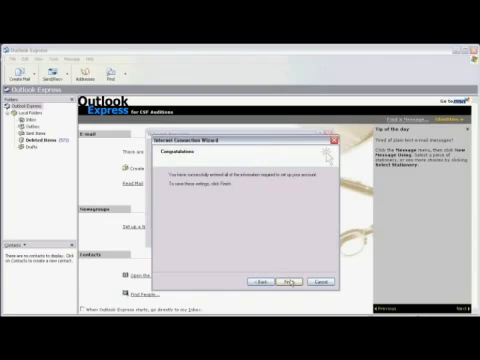
# Finish the wizard so the mail.comcast.net account appears in Internet Accounts.
pyautogui.click(282, 277)
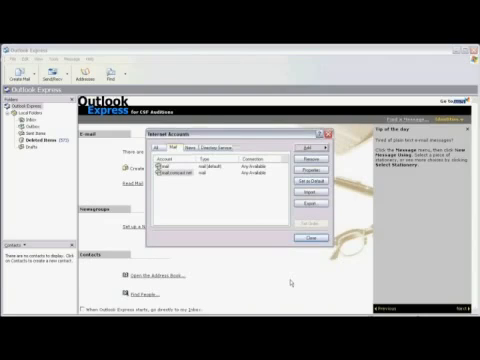